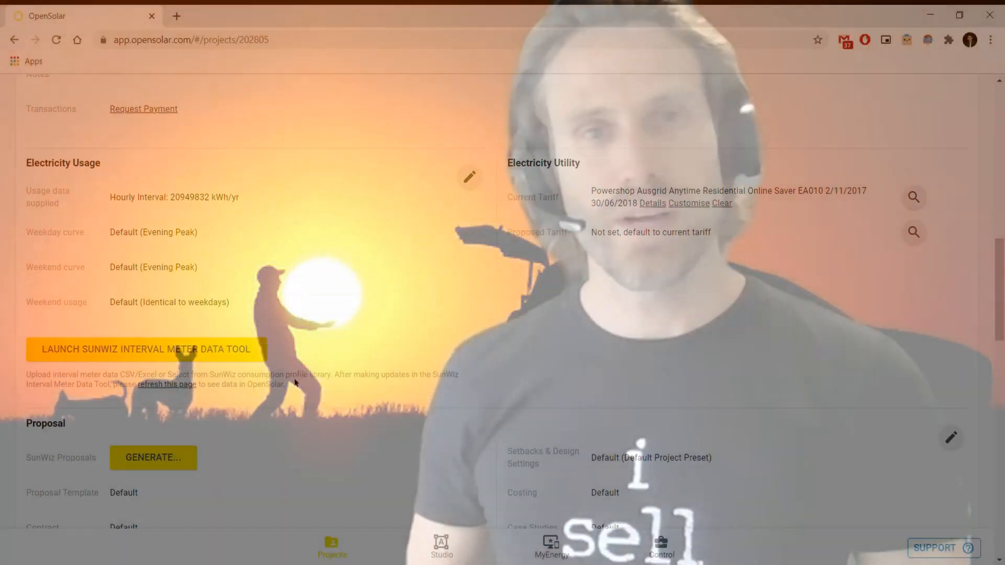
# Step: Launch the SunWiz Interval Meter Data Tool from the project's Electricity Usage section
pyautogui.click(147, 350)
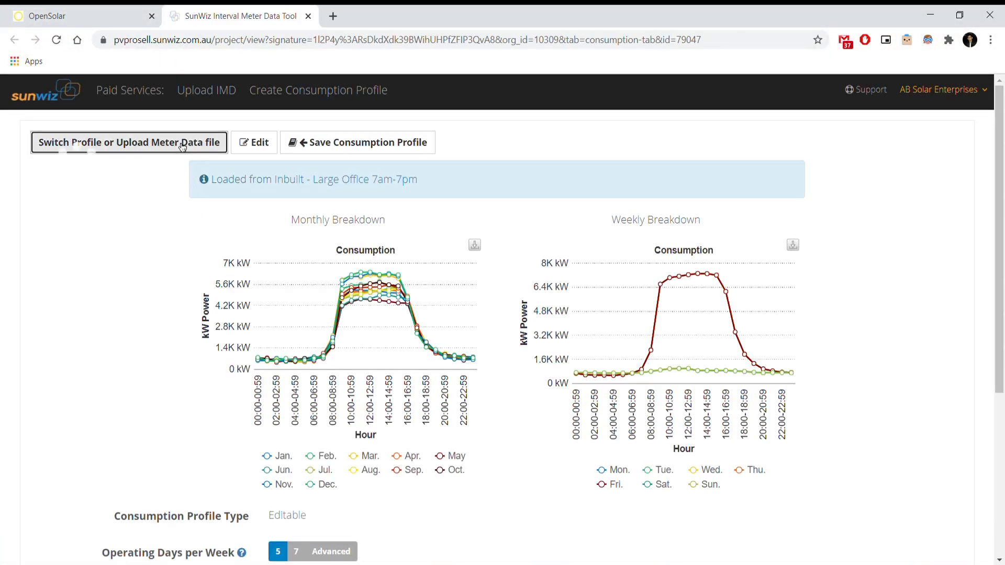
# Step: Export the 461.17 kWh/day meter-data profile to OpenSolar and return to the project
pyautogui.click(128, 142)
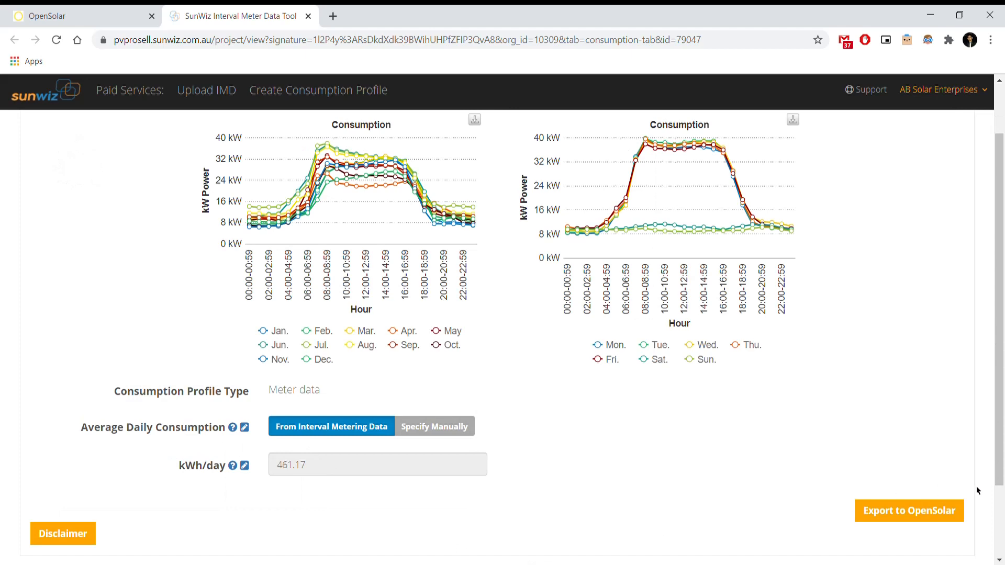
pyautogui.click(909, 510)
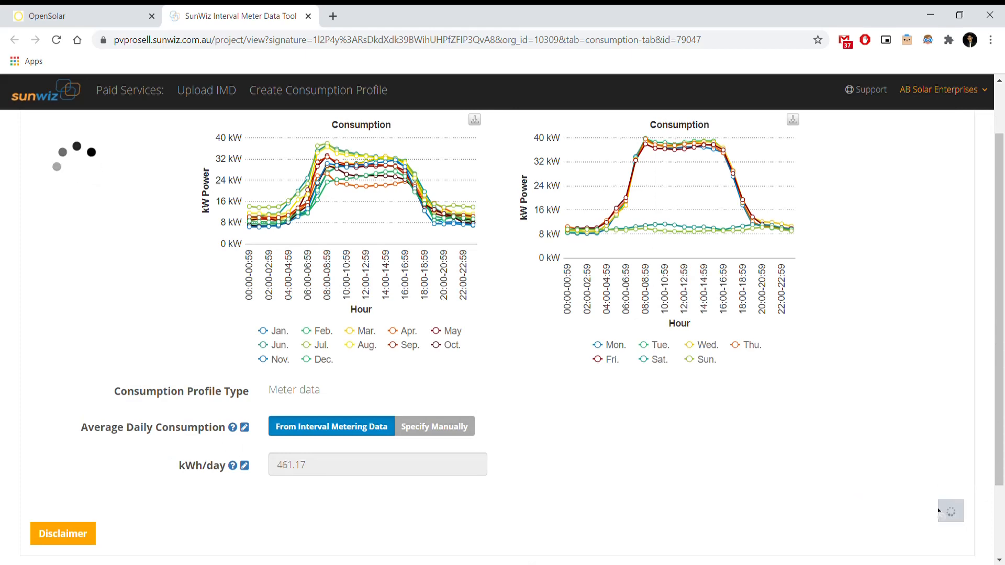
pyautogui.click(312, 15)
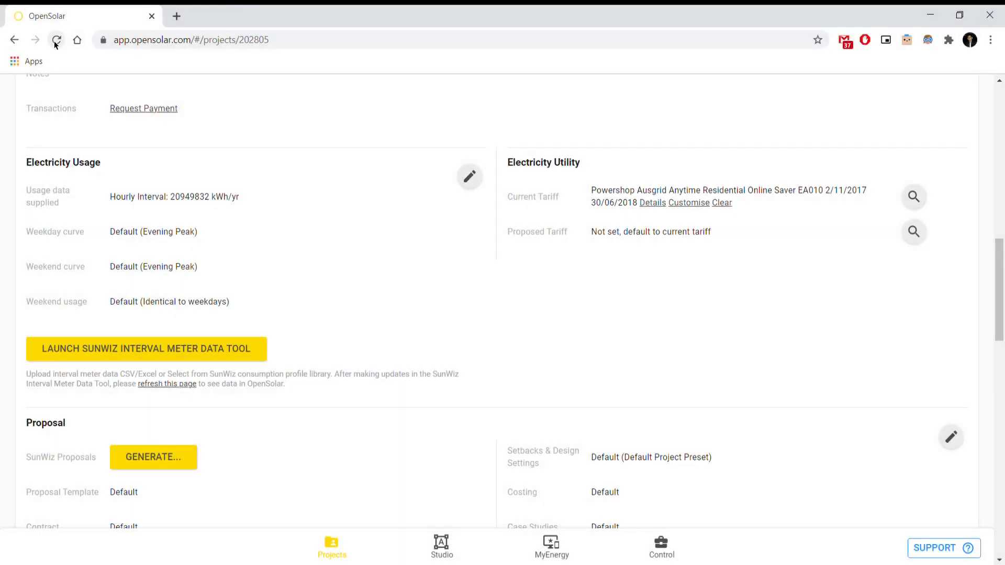
# Step: Reload the project to show 168328 kWh/yr hourly interval usage, then relaunch SunWiz
pyautogui.click(56, 40)
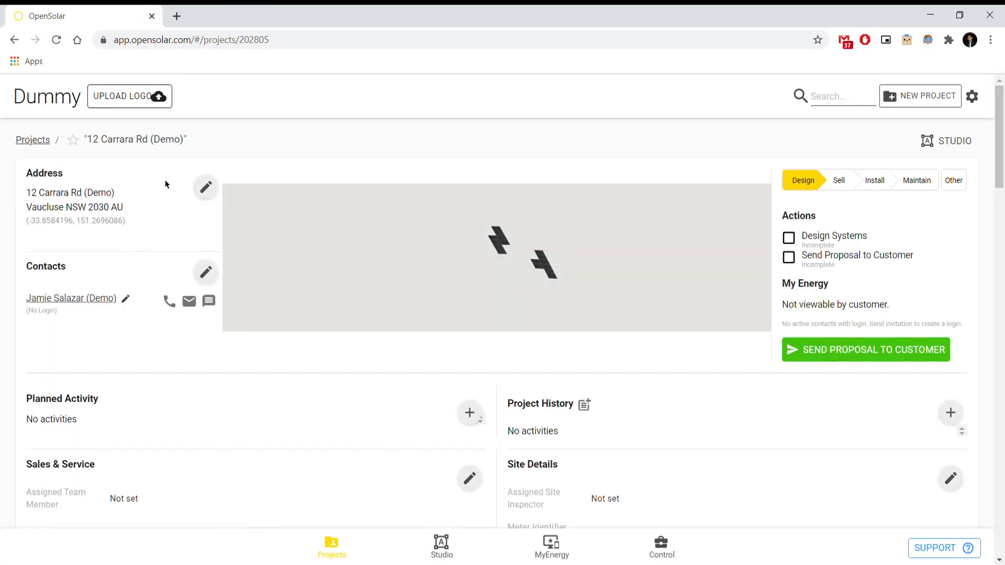
pyautogui.scroll(-3)
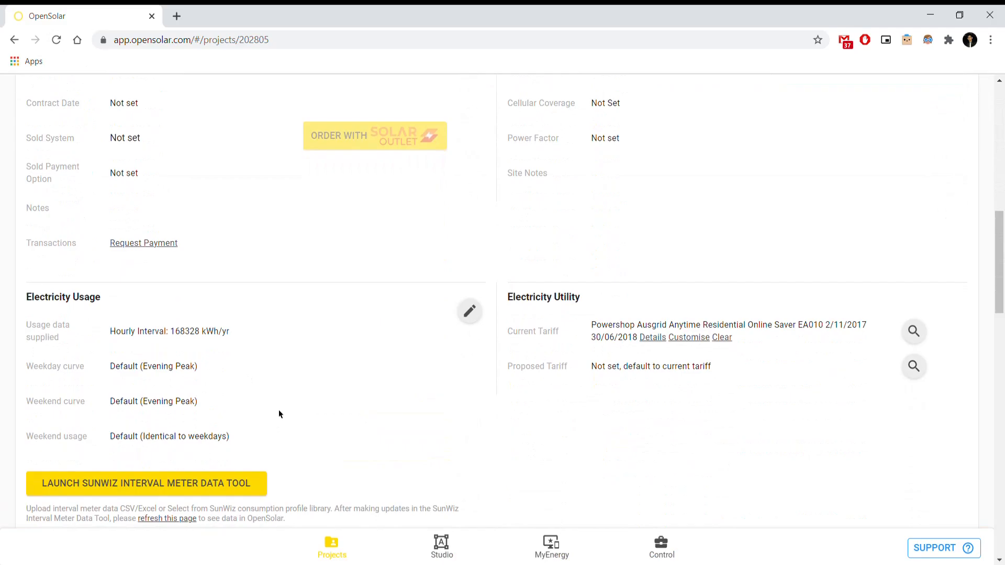
pyautogui.click(147, 484)
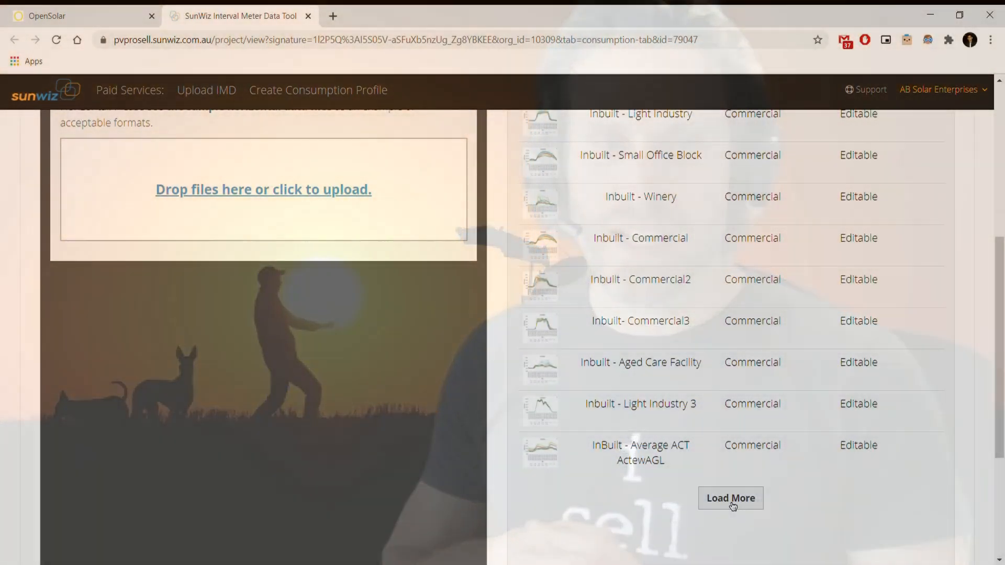
# Step: Page through the Load Consumption Profile library (pages 3, 5, 6, 7, 9) of commercial profiles
pyautogui.click(730, 498)
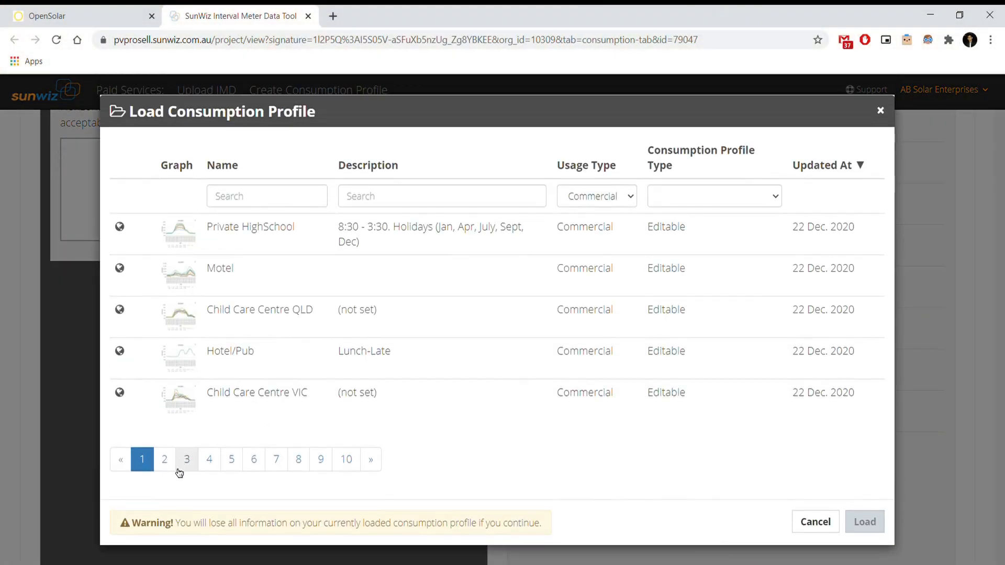
pyautogui.click(164, 458)
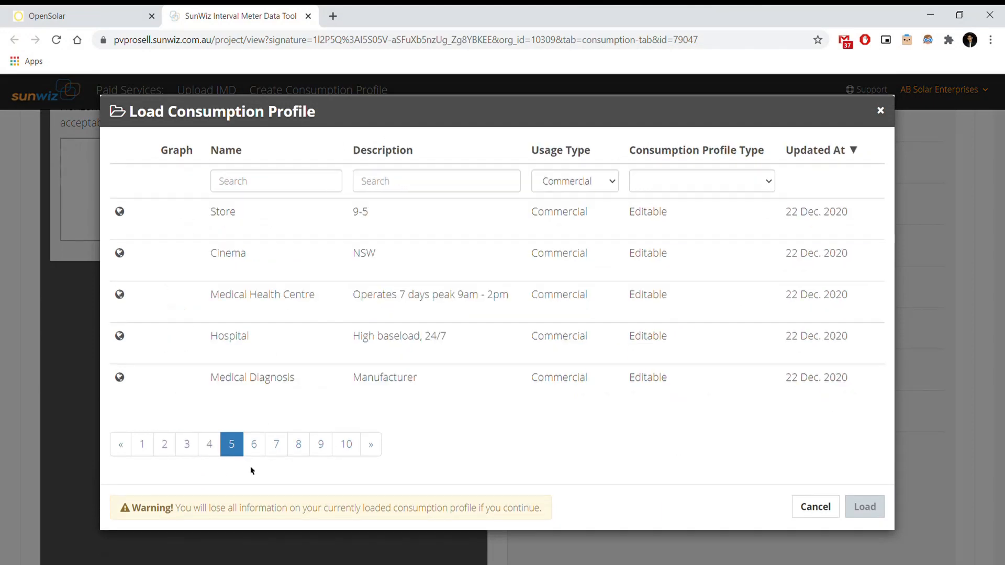
pyautogui.click(253, 444)
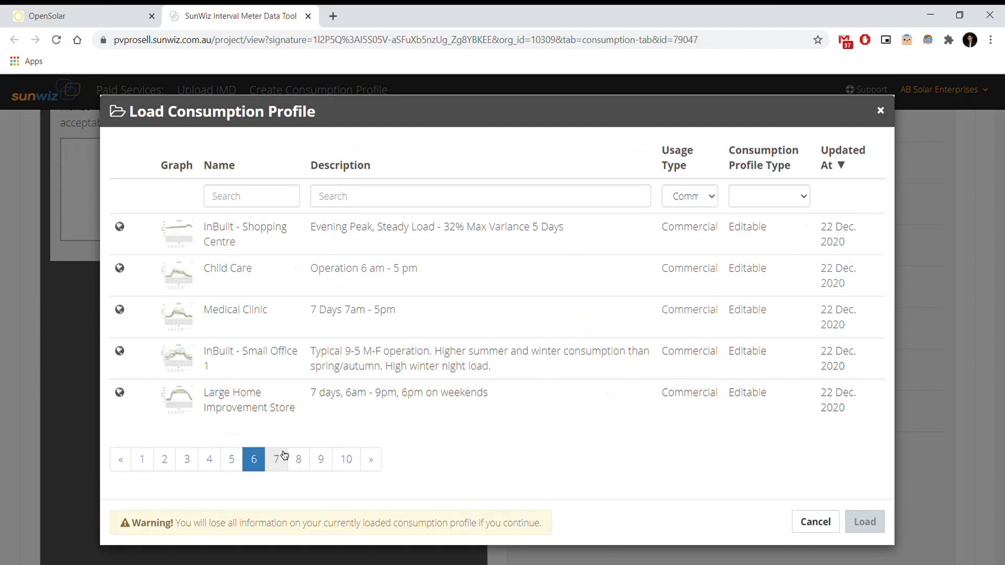
pyautogui.click(275, 459)
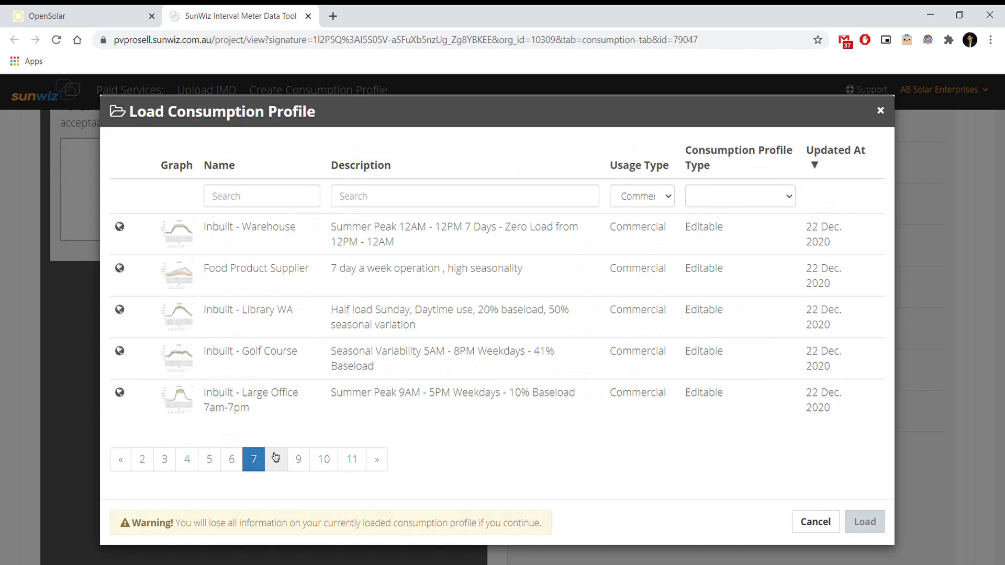
pyautogui.click(299, 459)
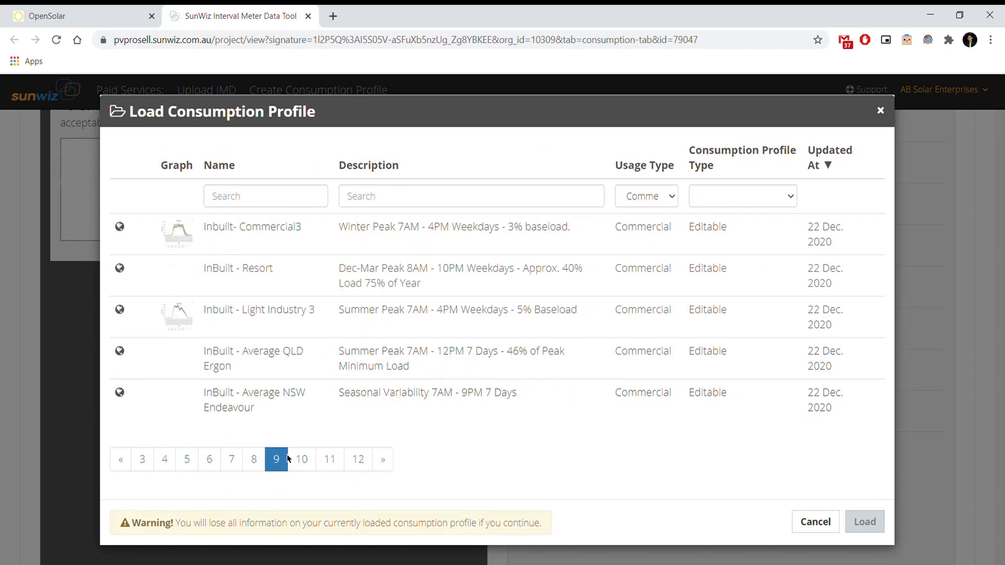